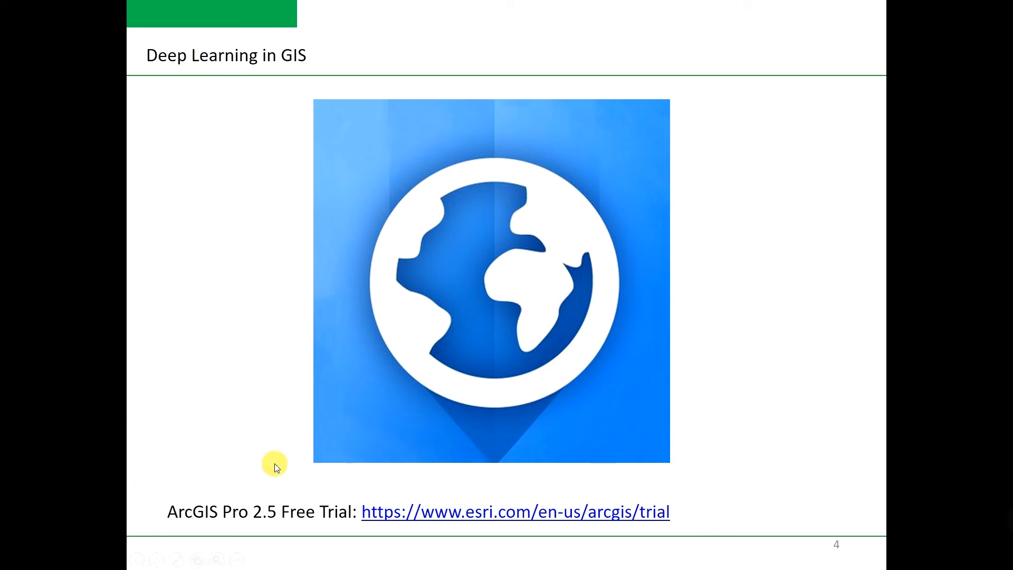
pyautogui.moveTo(186, 500)
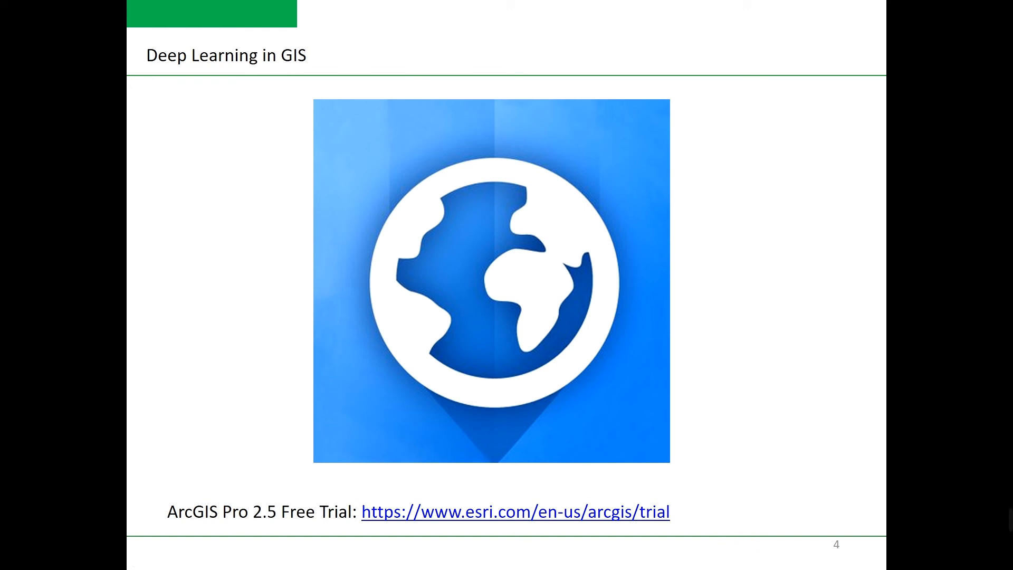
# Step: Advance from the ArcGIS Pro 2.5 free trial slide to slide 5 with GIS photos
pyautogui.press('Right')
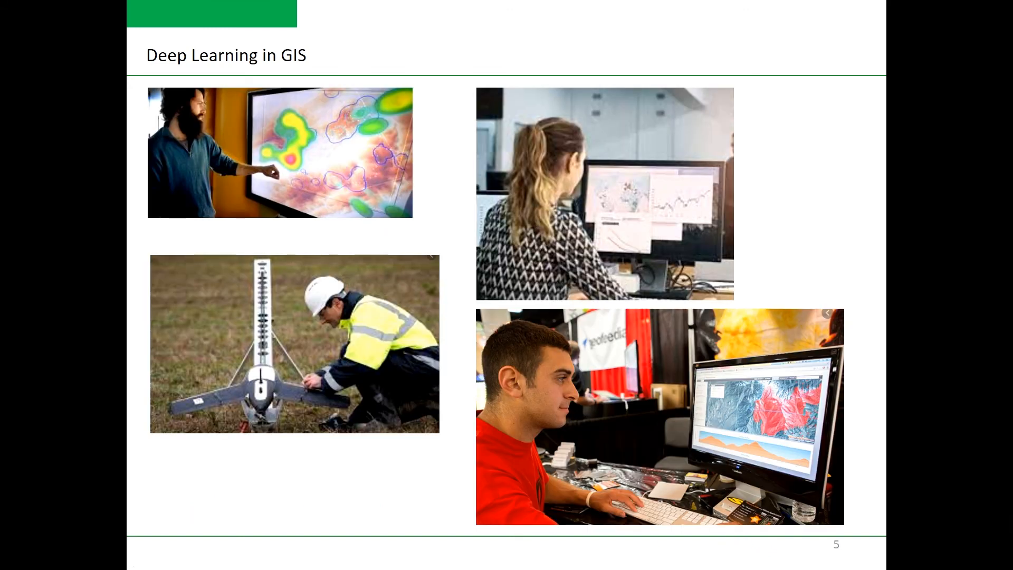